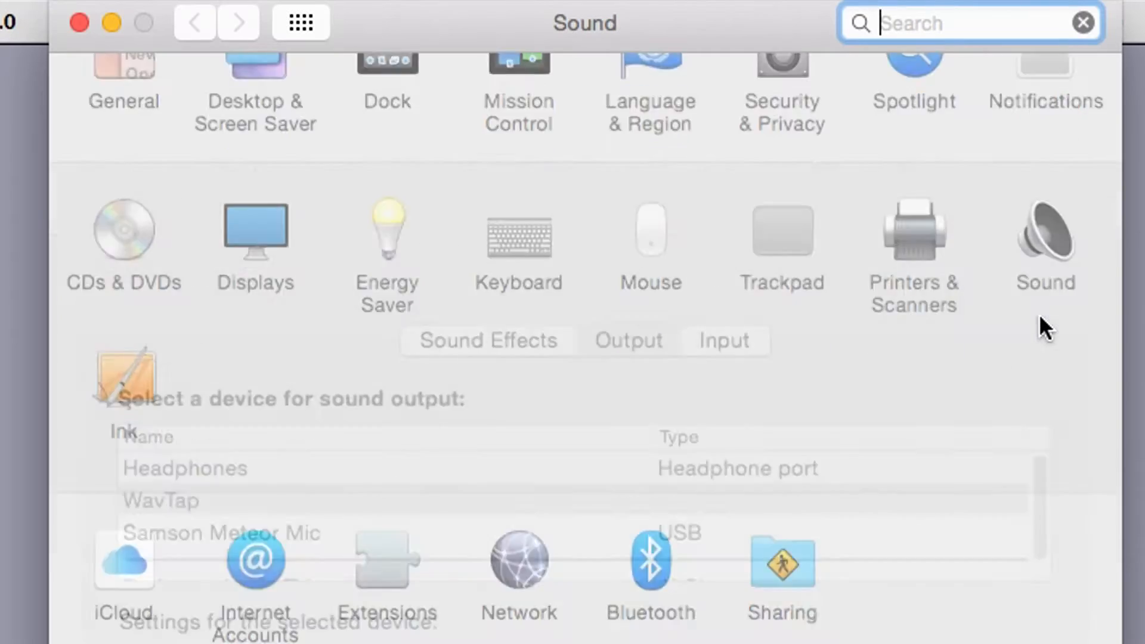
Show the Sound preferences listing the headphones, WavTap and the Samson Meteor Mic
{"action": "left_click", "coordinate": [222, 295]}
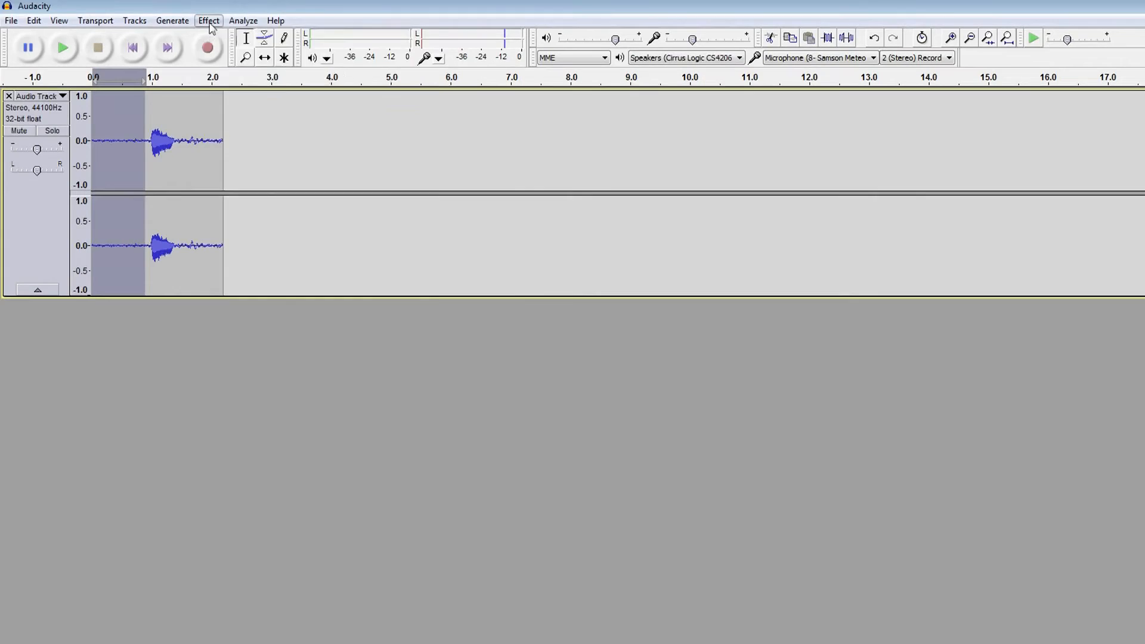
Bring up the Noise Removal effect dialog from the Effect menu on the recorded clip
{"action": "left_click", "coordinate": [207, 20]}
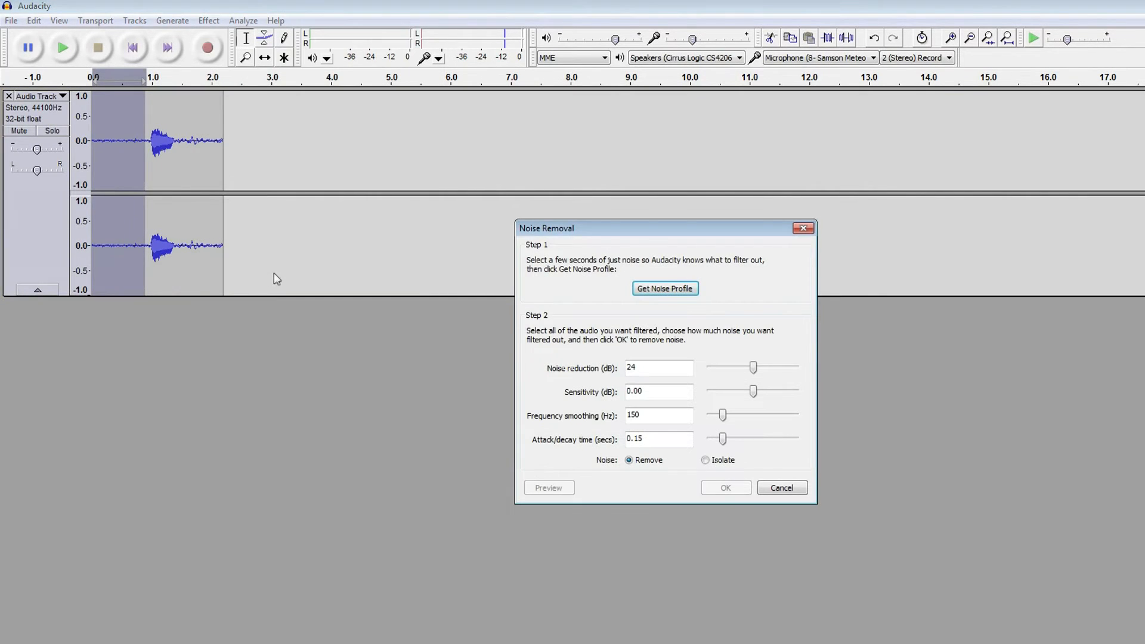